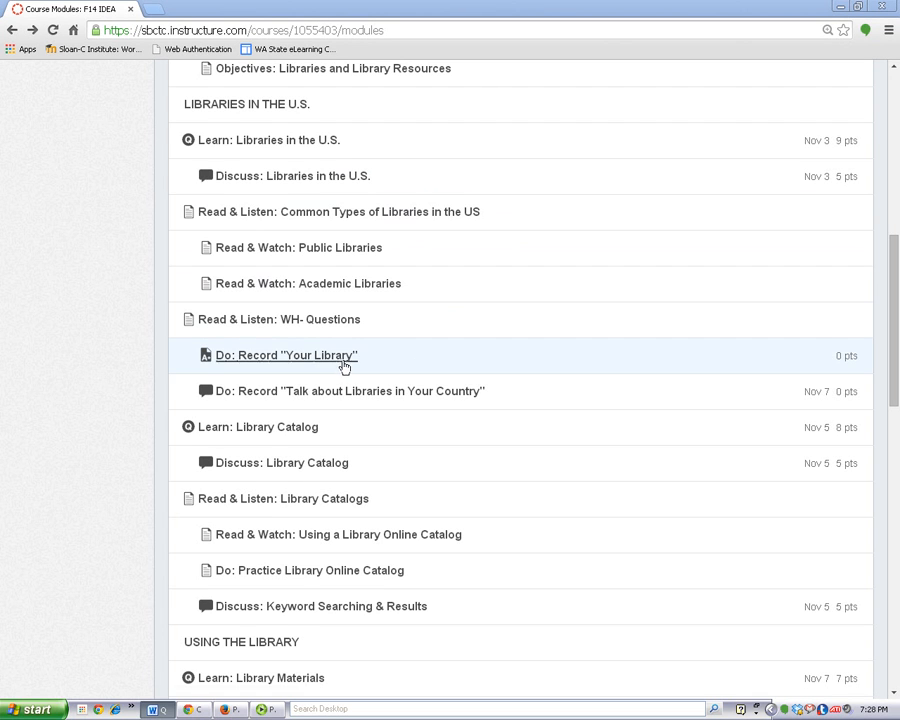
mouse_move(286, 356)
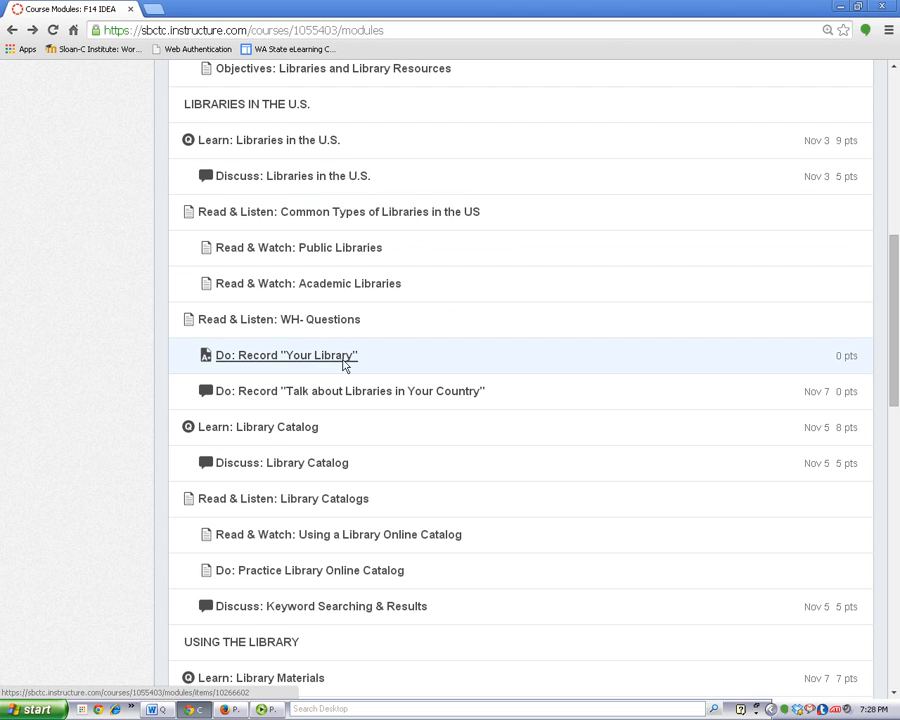
- Open the 'Do: Record "Your Library"' assignment from the Modules page
click(286, 356)
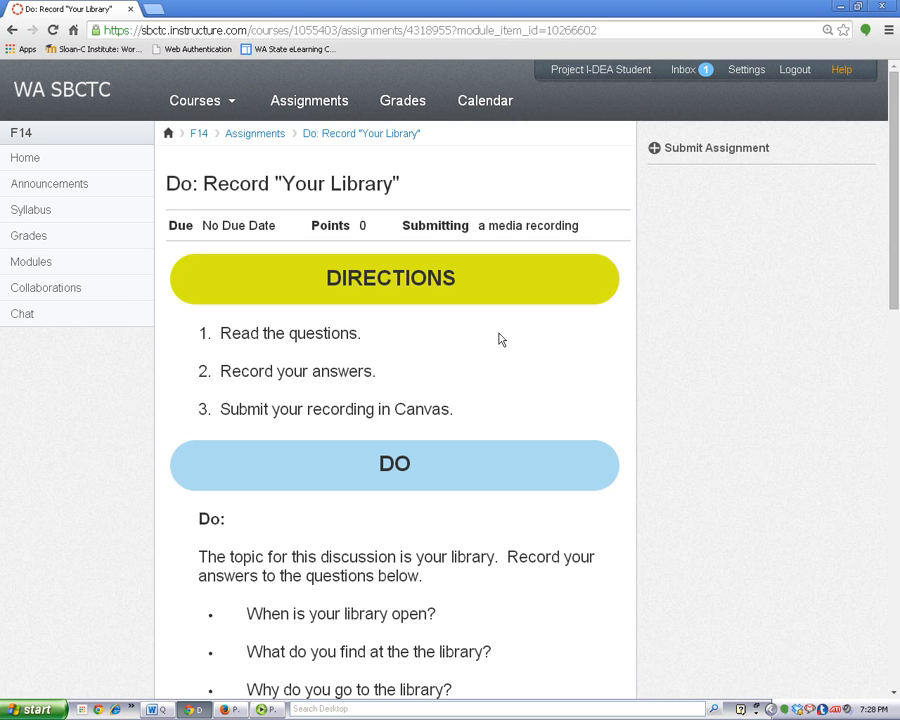
mouse_move(672, 202)
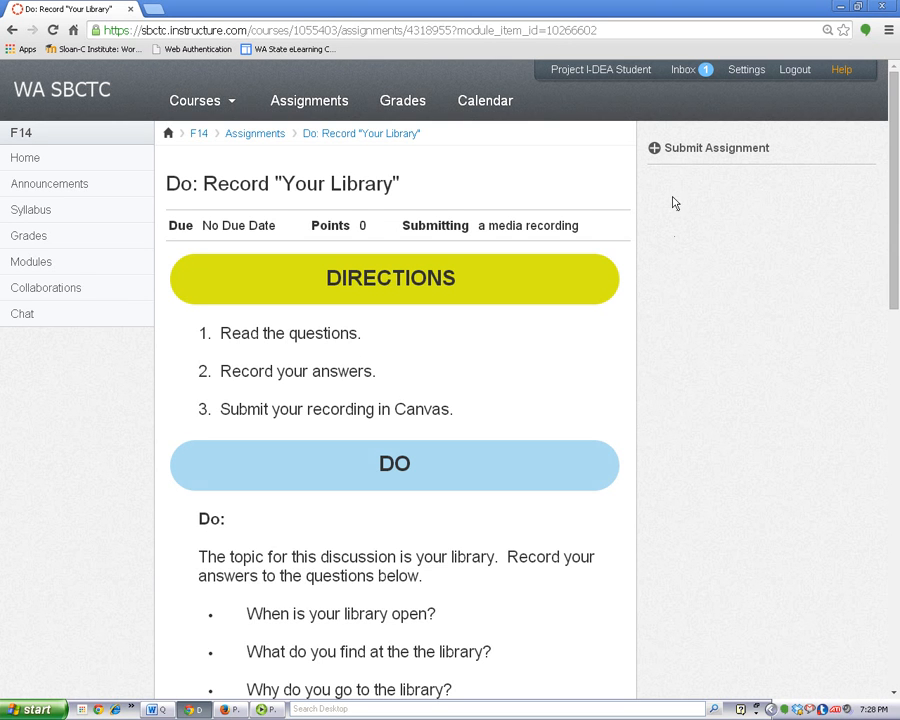
- Start a submission for the assignment via Submit Assignment in the sidebar
click(716, 148)
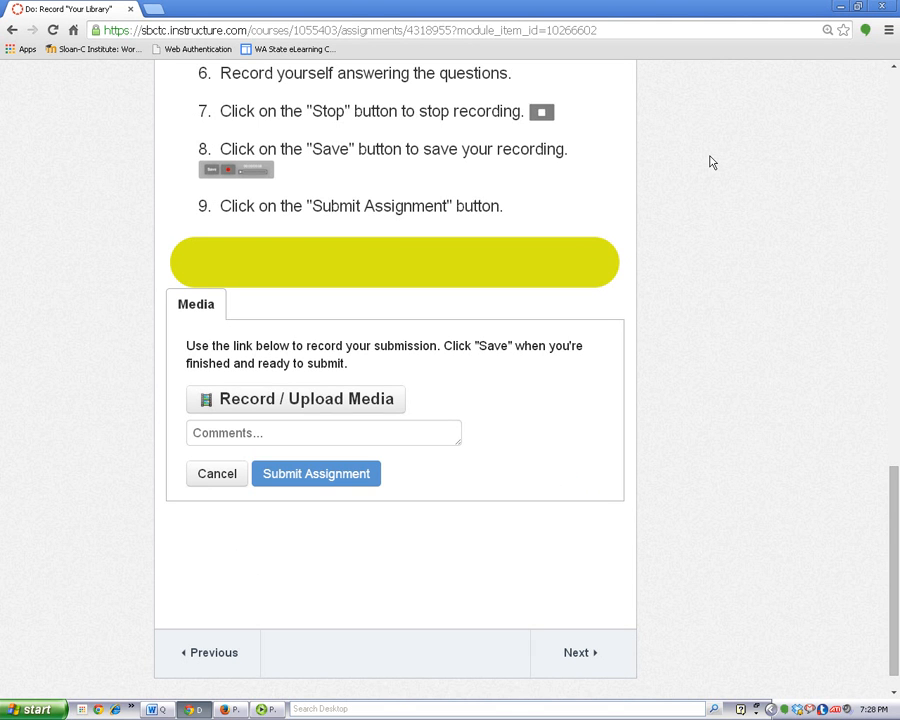
mouse_move(704, 148)
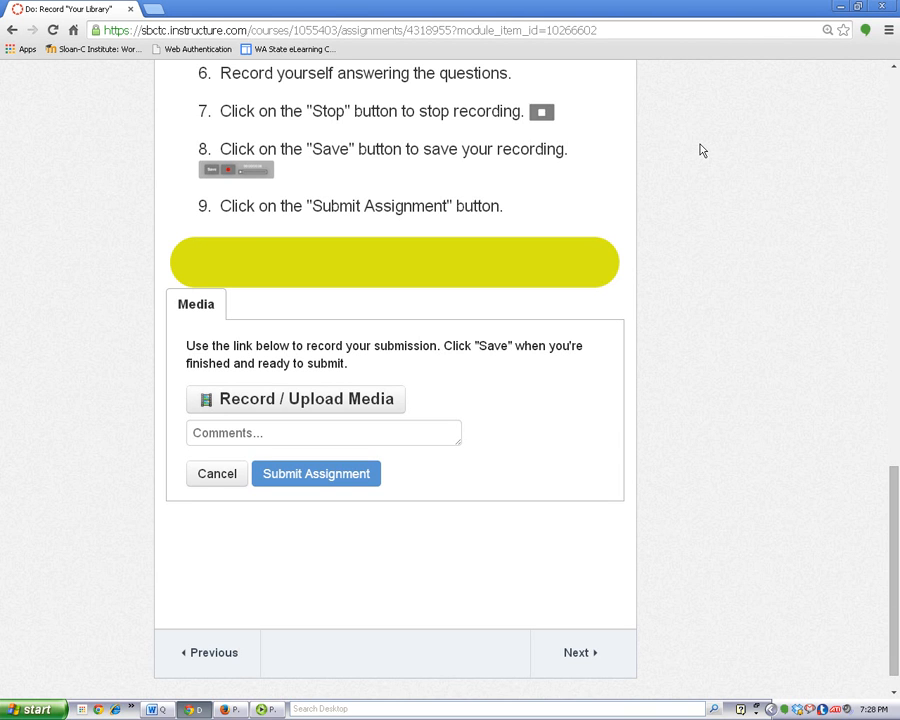
mouse_move(296, 400)
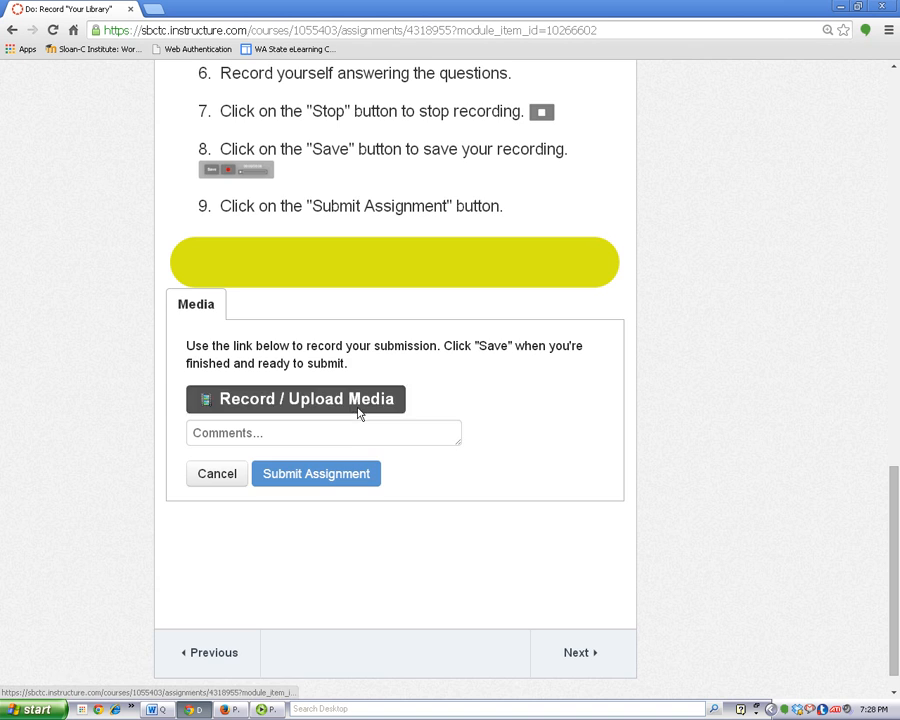
- Launch Record / Upload Media and allow Flash camera and microphone access
click(294, 400)
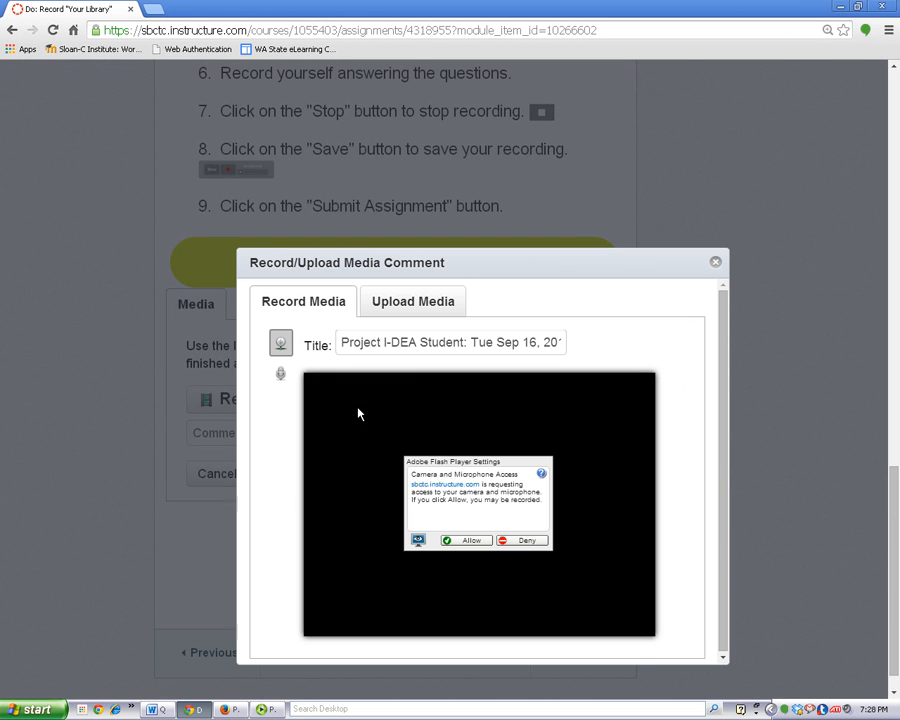
mouse_move(388, 448)
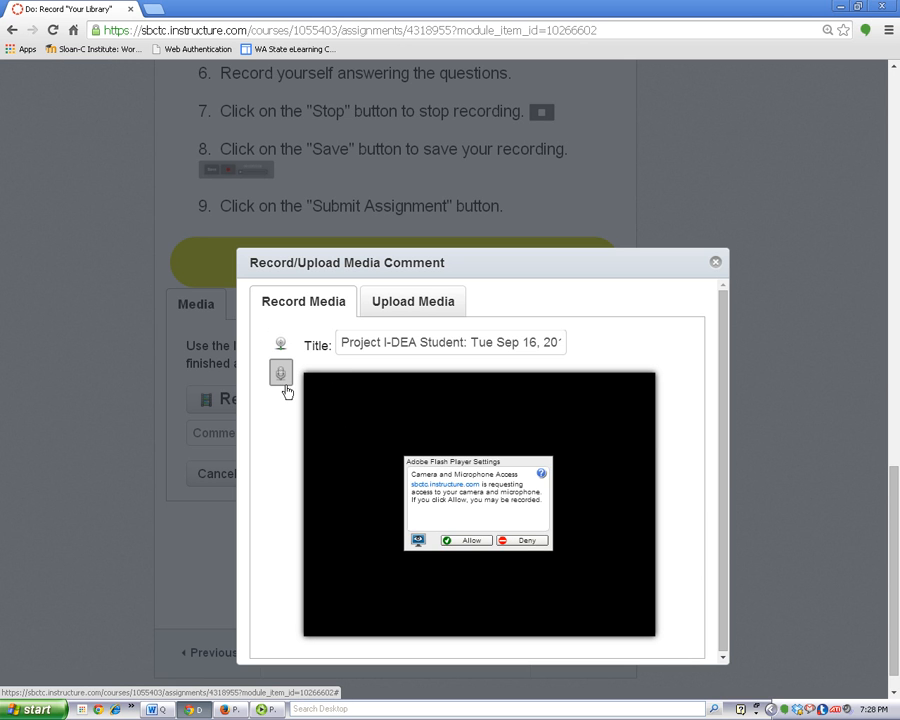
mouse_move(482, 560)
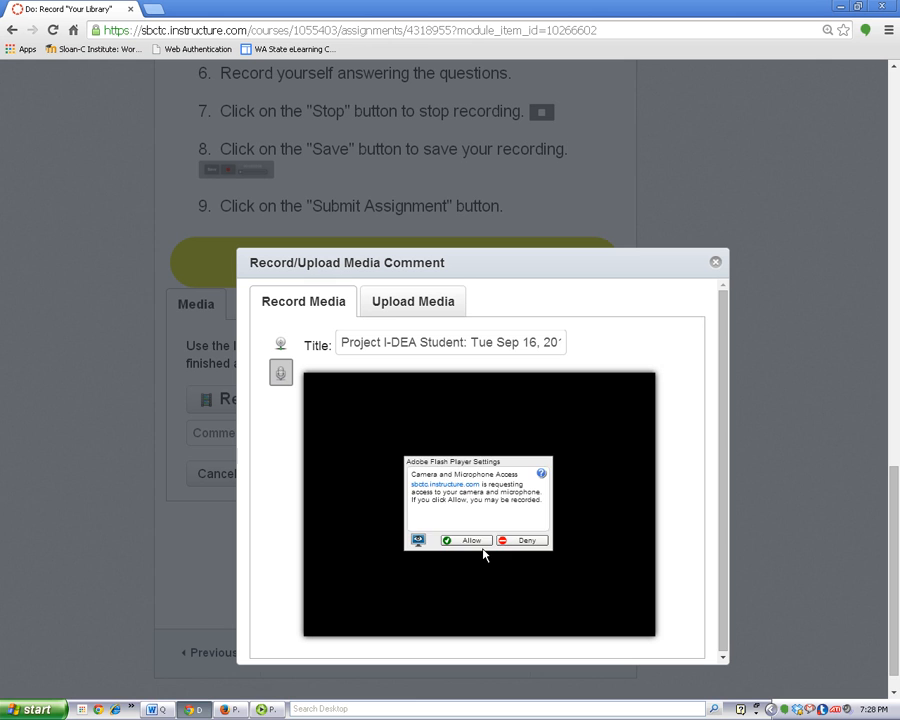
click(466, 540)
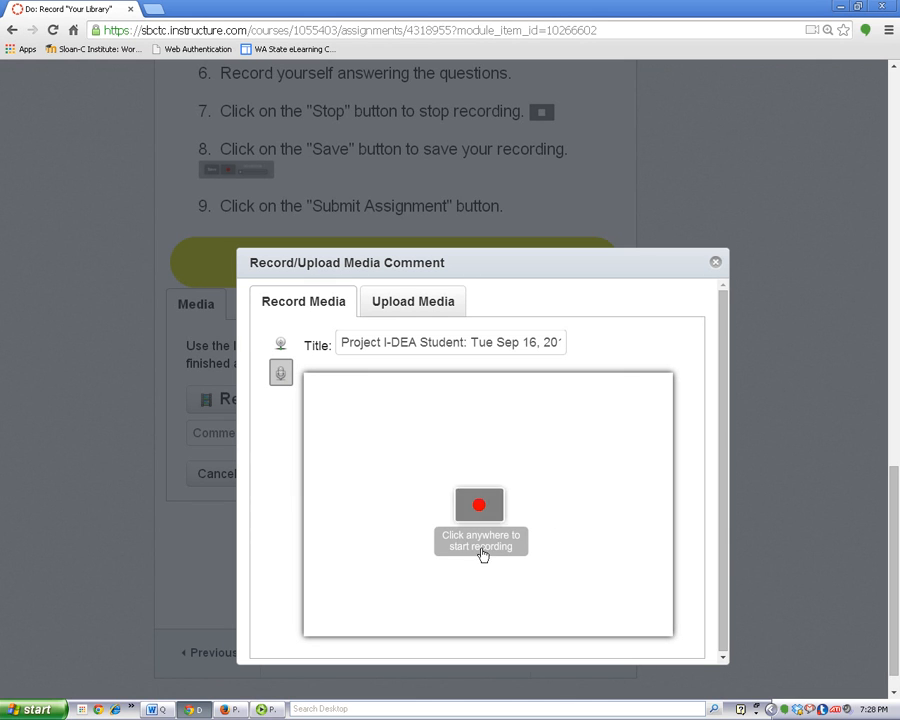
mouse_move(548, 558)
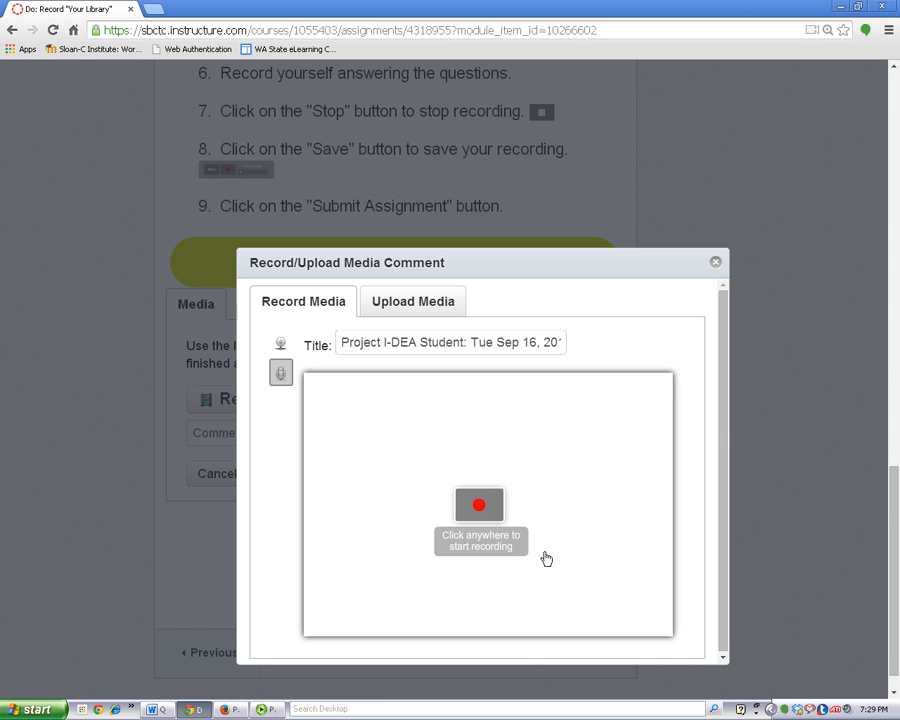
mouse_move(568, 564)
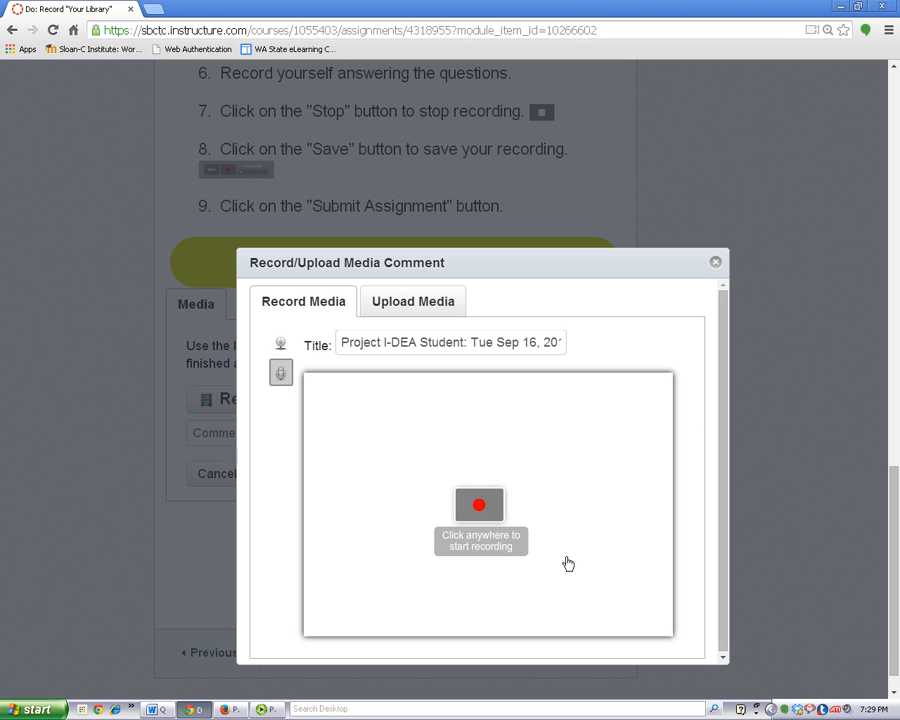
- Record a short answer clip, stop it, and save it to the submission
click(480, 504)
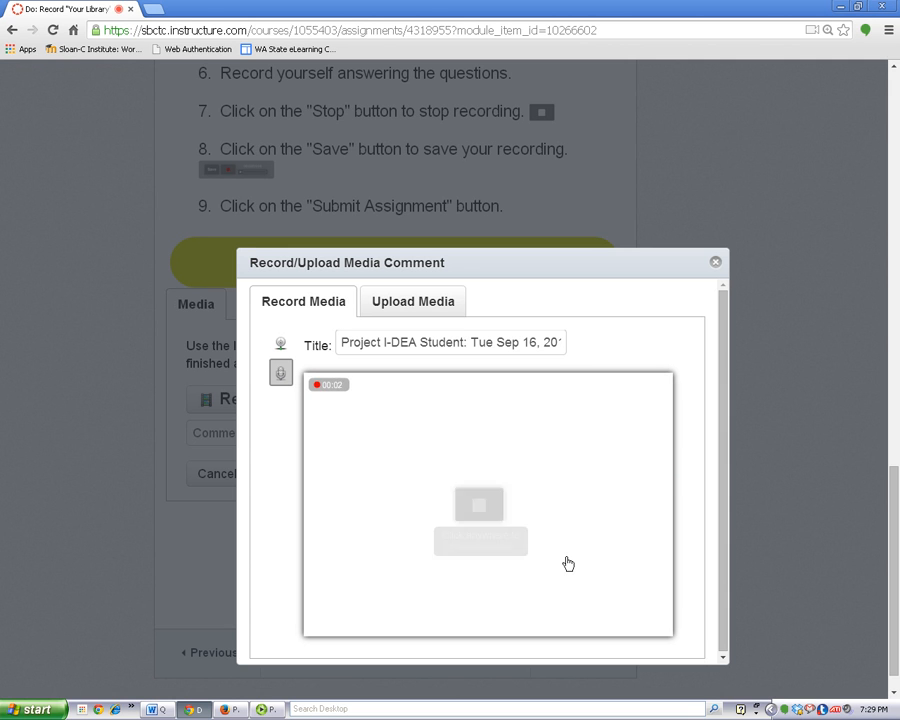
click(480, 504)
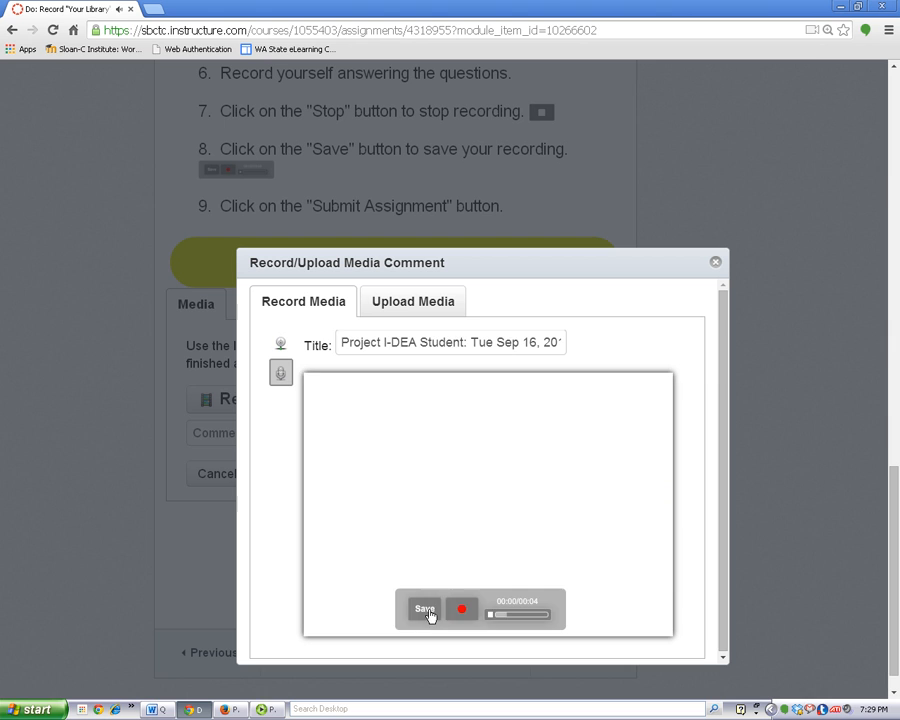
click(424, 608)
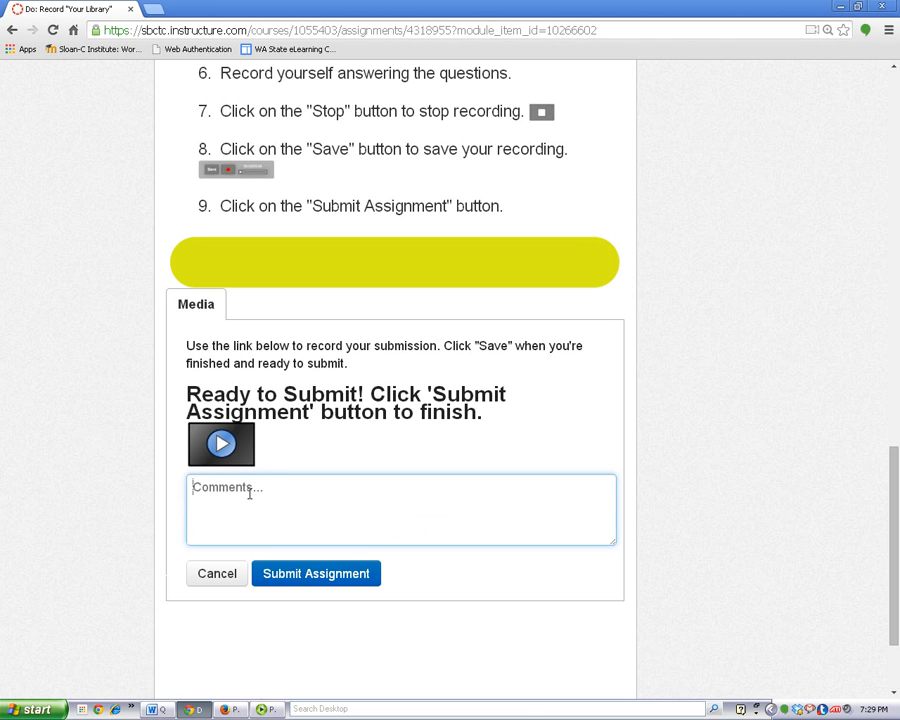
- Add the comment 'thank you' and submit the assignment so it shows Turned In
text(thank)
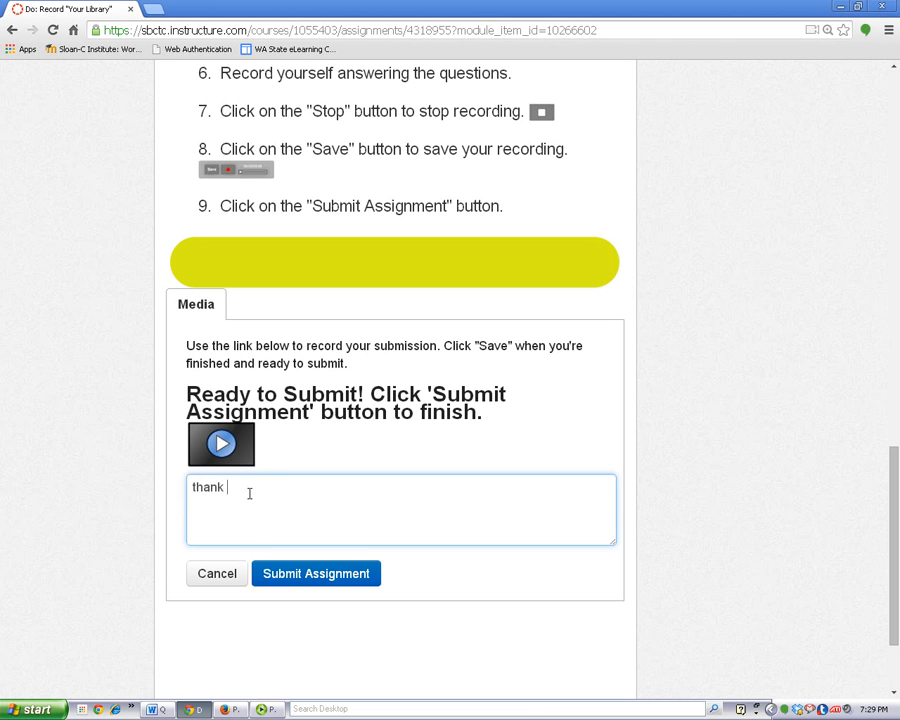
text(you)
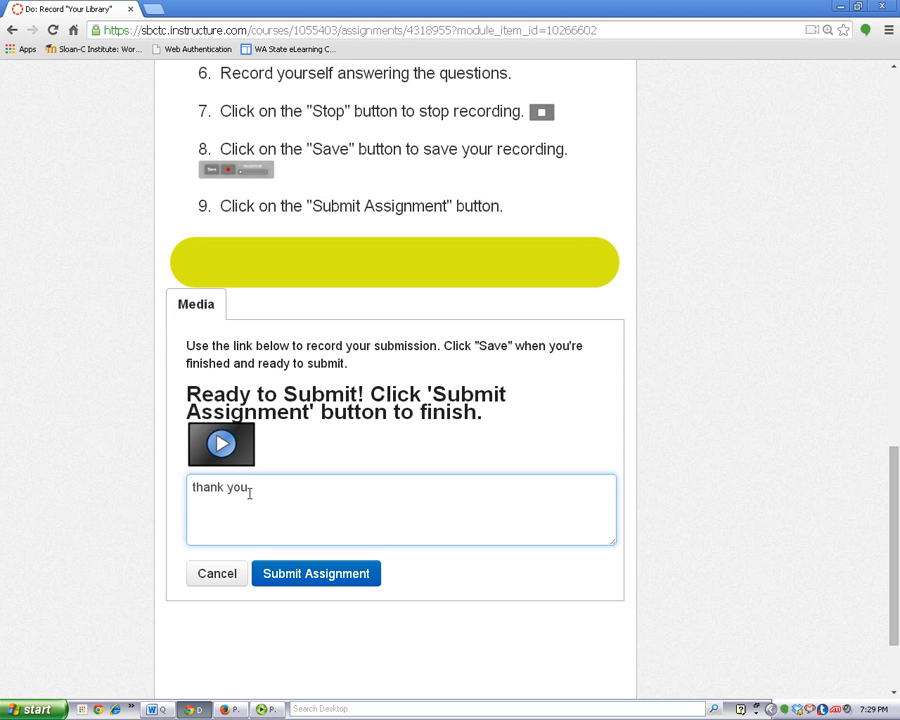
click(316, 572)
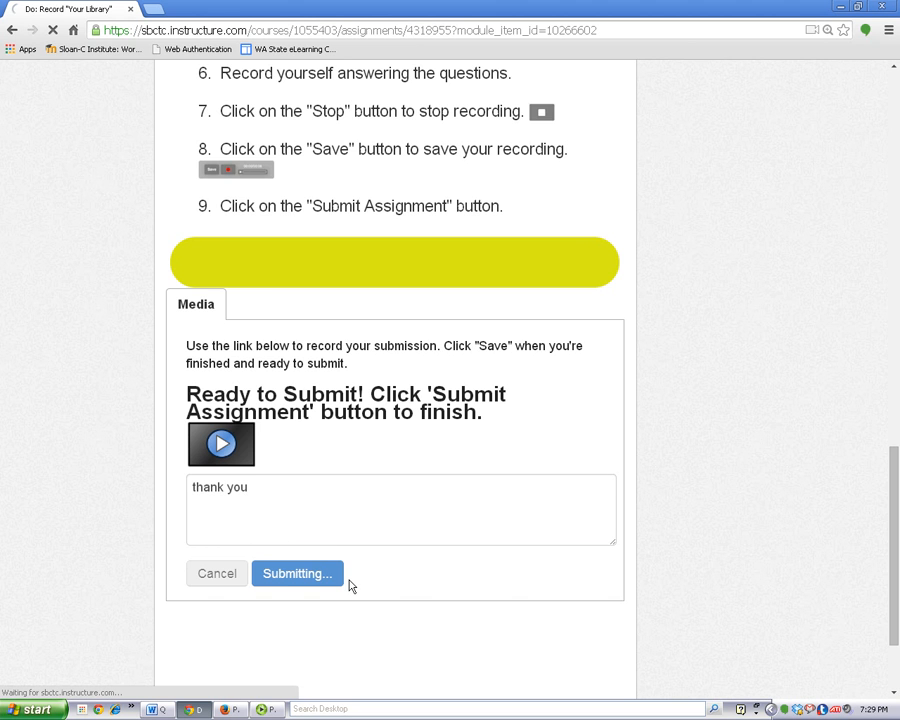
click(296, 572)
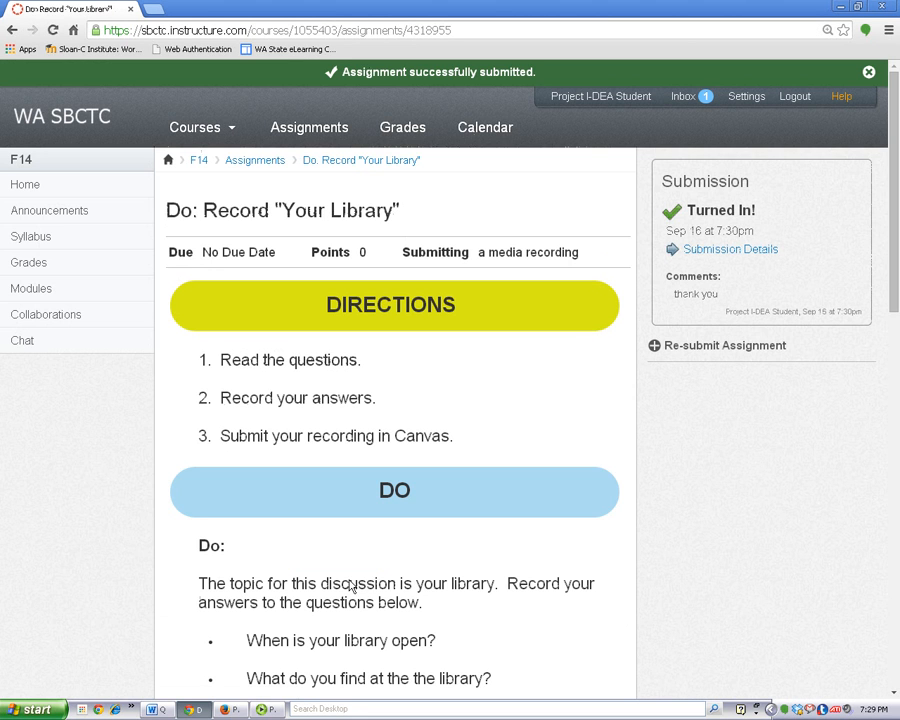